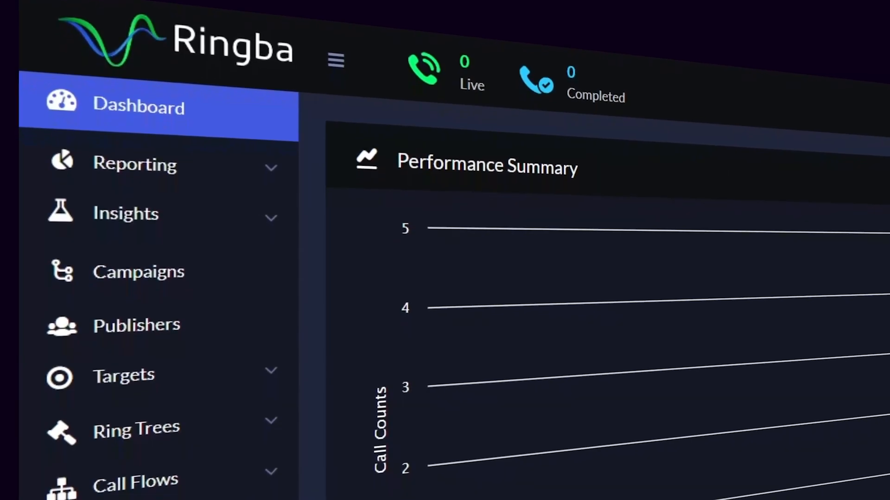
Step: Open Integrations > URL Parameters and start a new URL parameter form
scroll(down, 3)
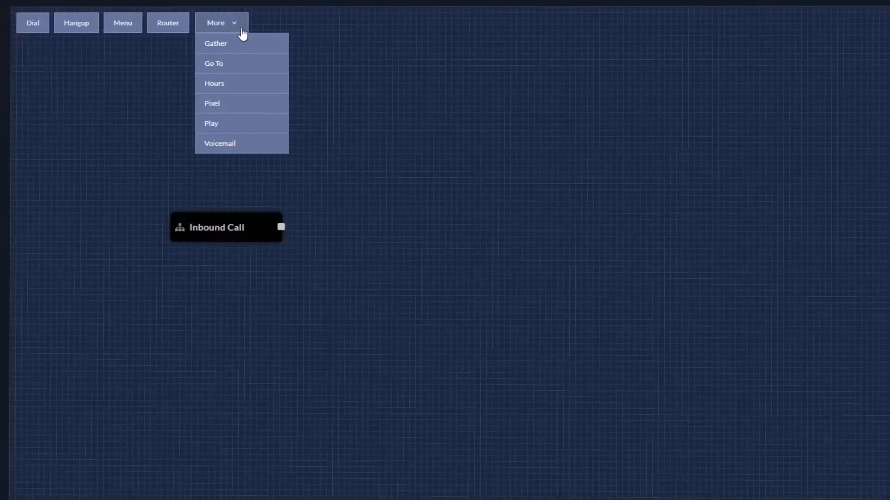
click(219, 144)
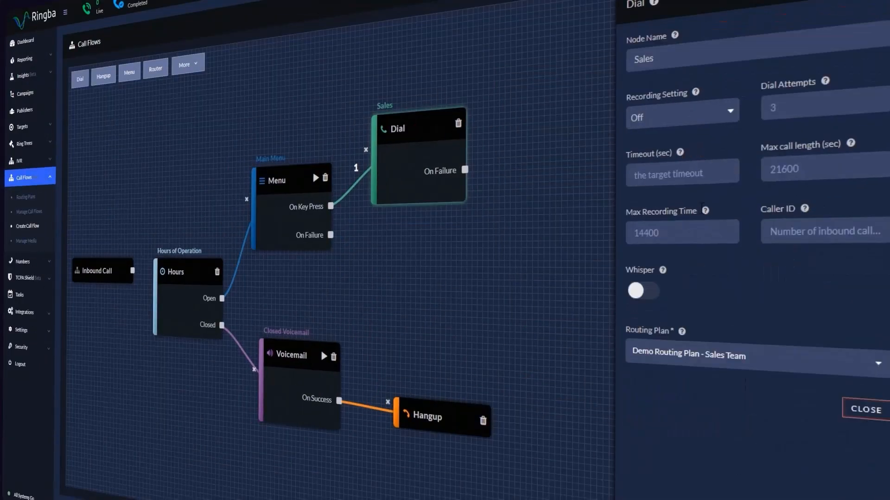
click(24, 25)
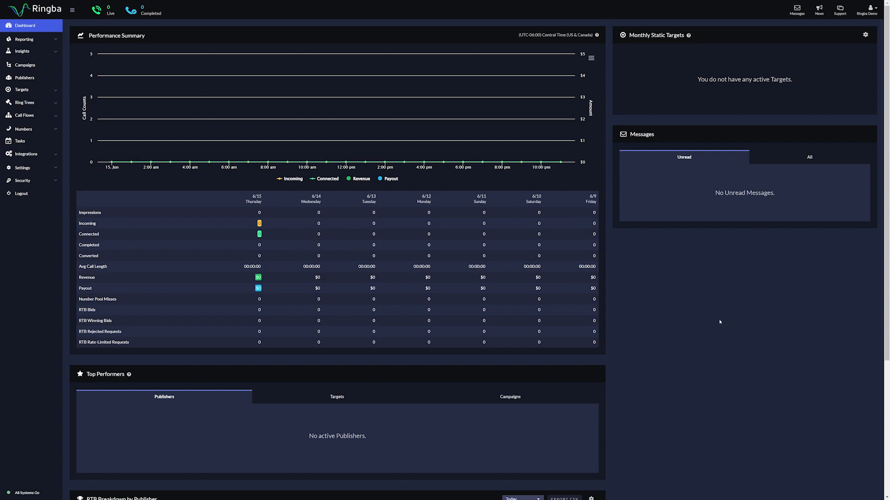
mouse_move(727, 318)
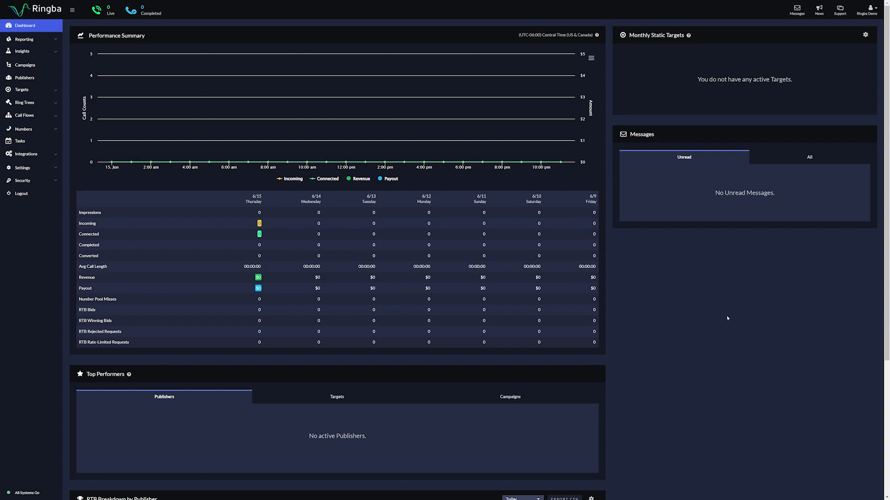
mouse_move(665, 328)
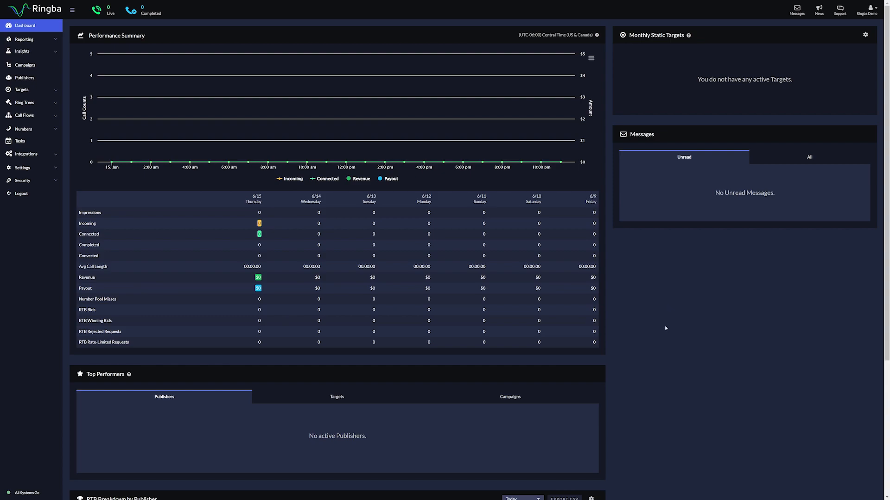
mouse_move(668, 326)
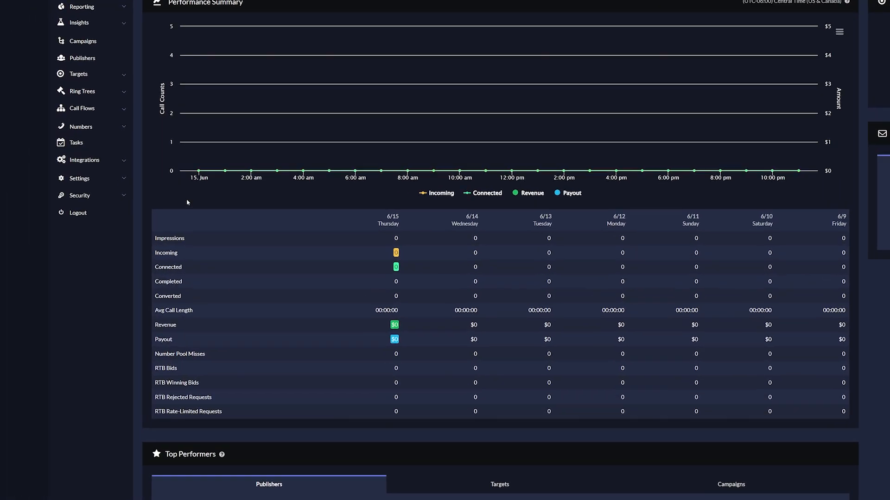
click(83, 160)
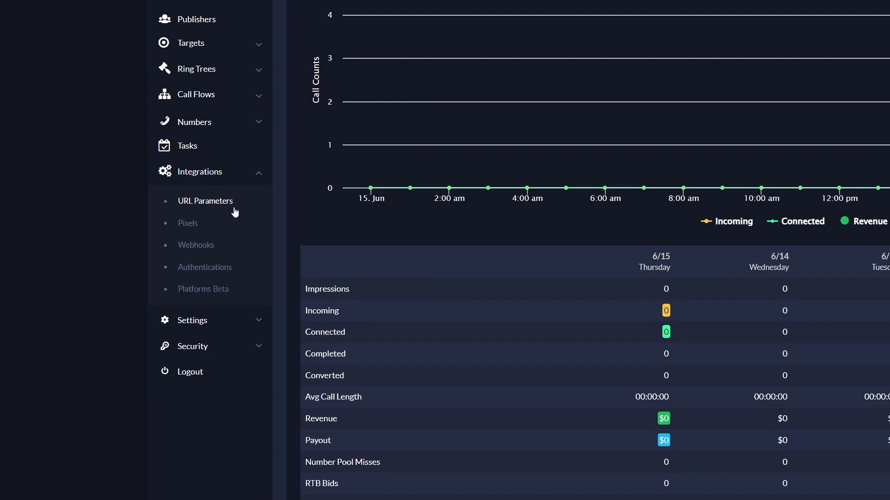
click(205, 201)
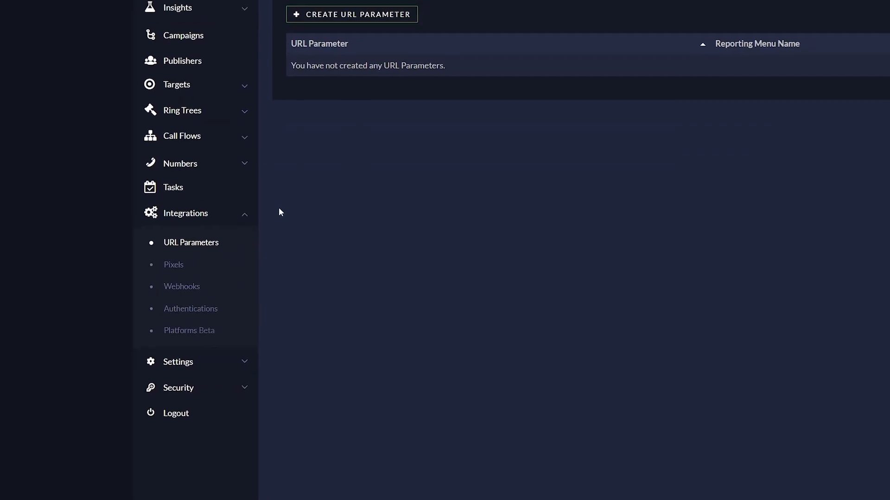
click(351, 14)
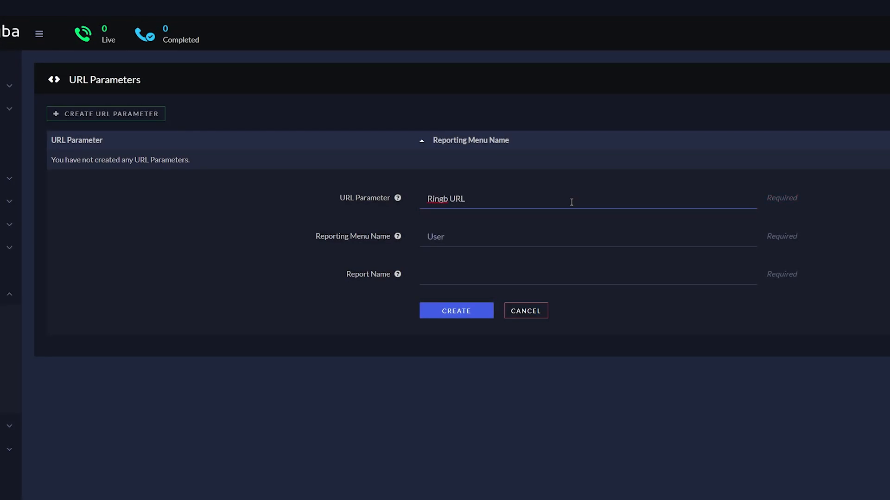
Step: Create URL parameter Ringb_URL_Demo with report name Ringba_URL_Demo and menu name src
text(Ringba_URL)
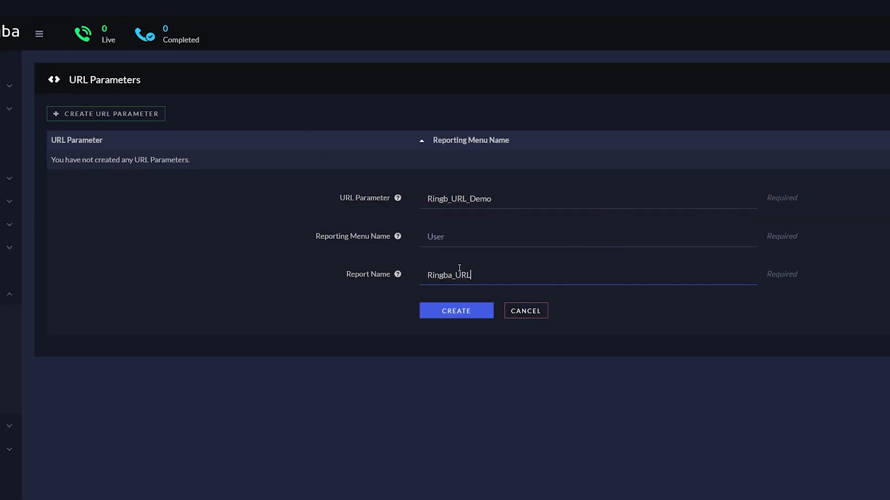
text(srd)
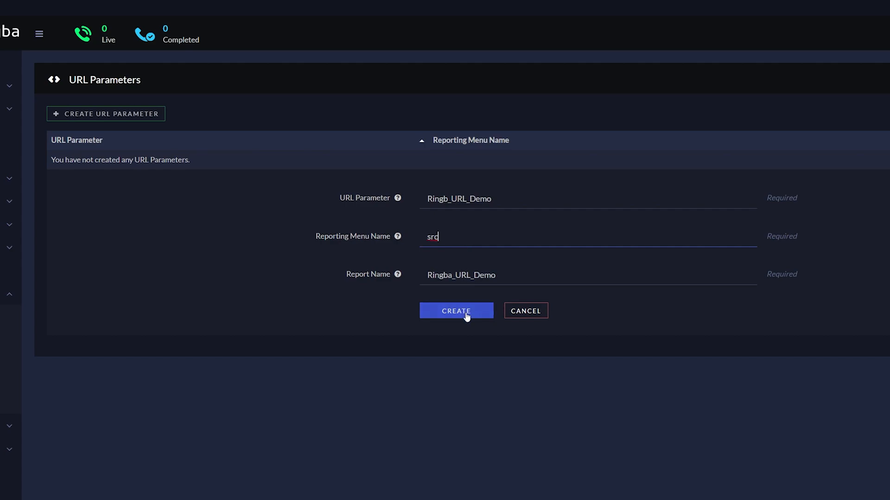
click(456, 311)
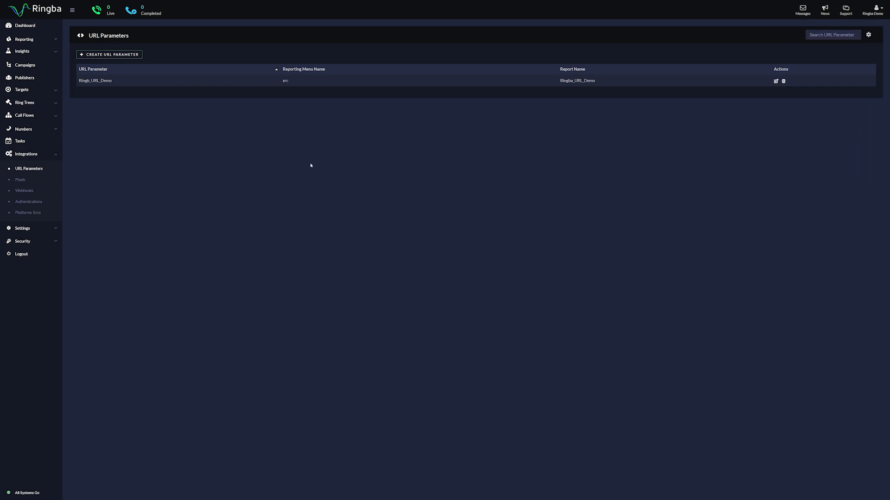
Step: Open a target's settings for editing from Targets > Manage Targets
click(22, 89)
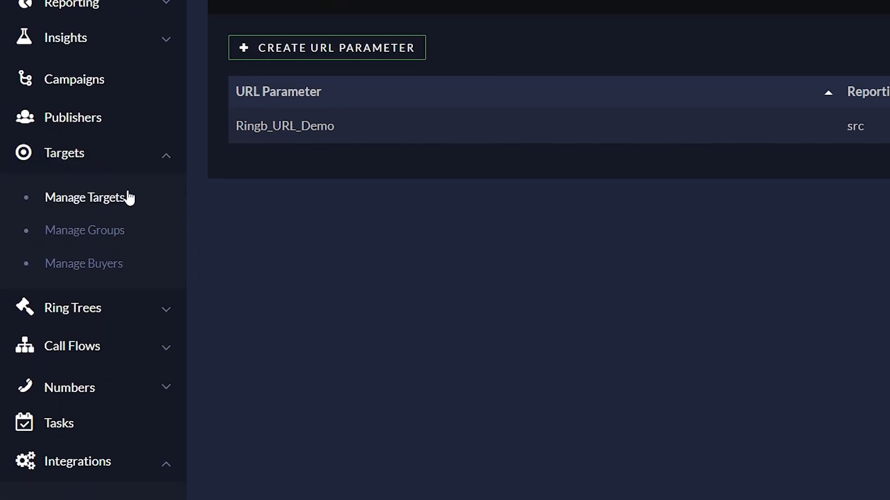
click(88, 197)
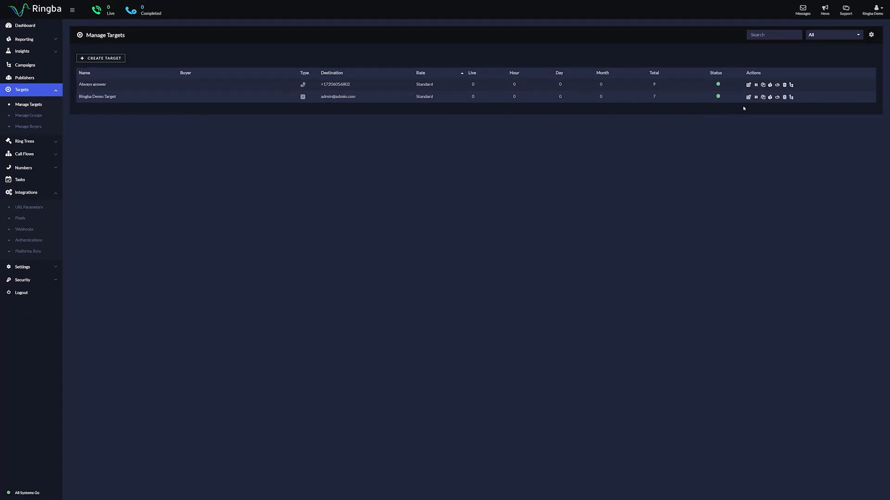
click(748, 85)
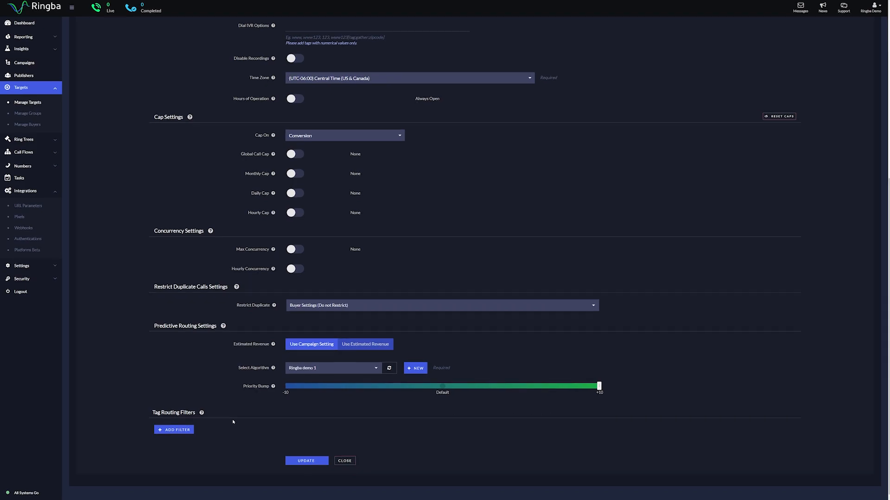
Step: Add a tag routing filter on the User - Src - Ringba Url Demo tag
click(174, 429)
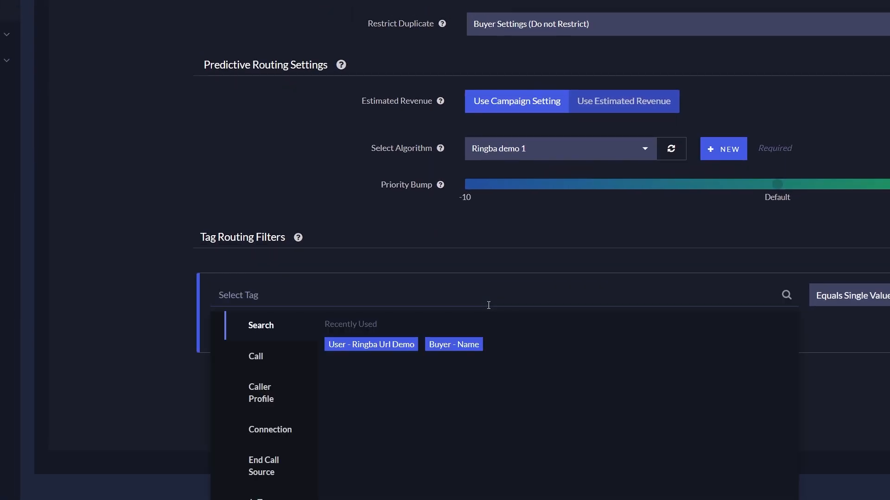
scroll(down, 3)
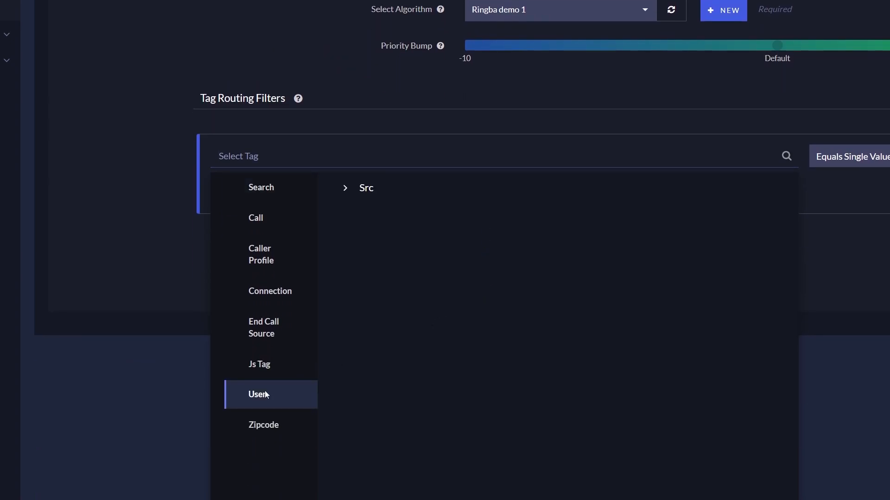
mouse_move(345, 196)
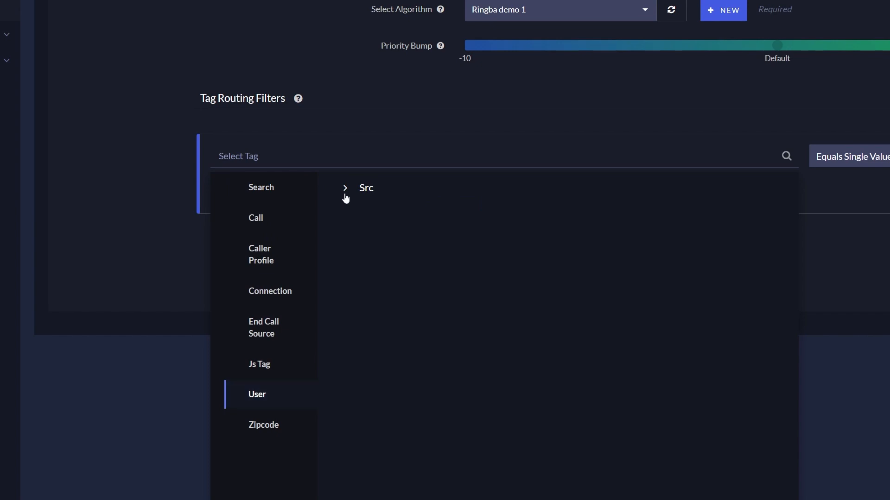
click(366, 188)
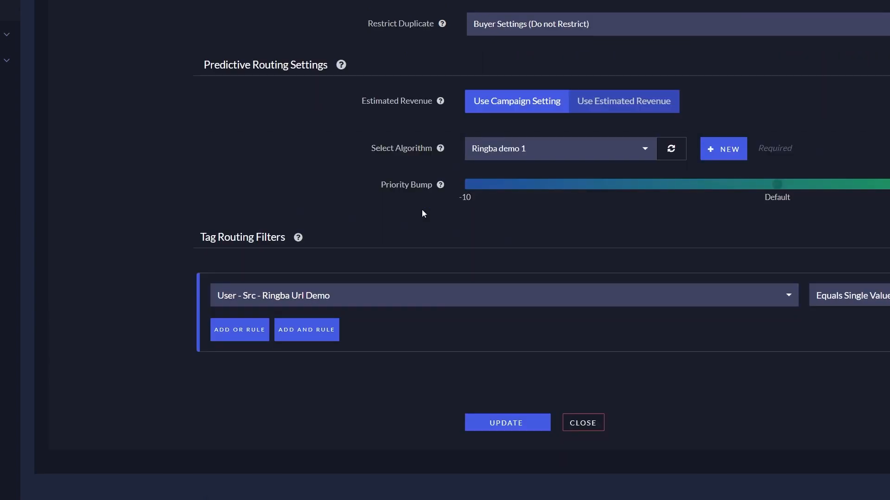